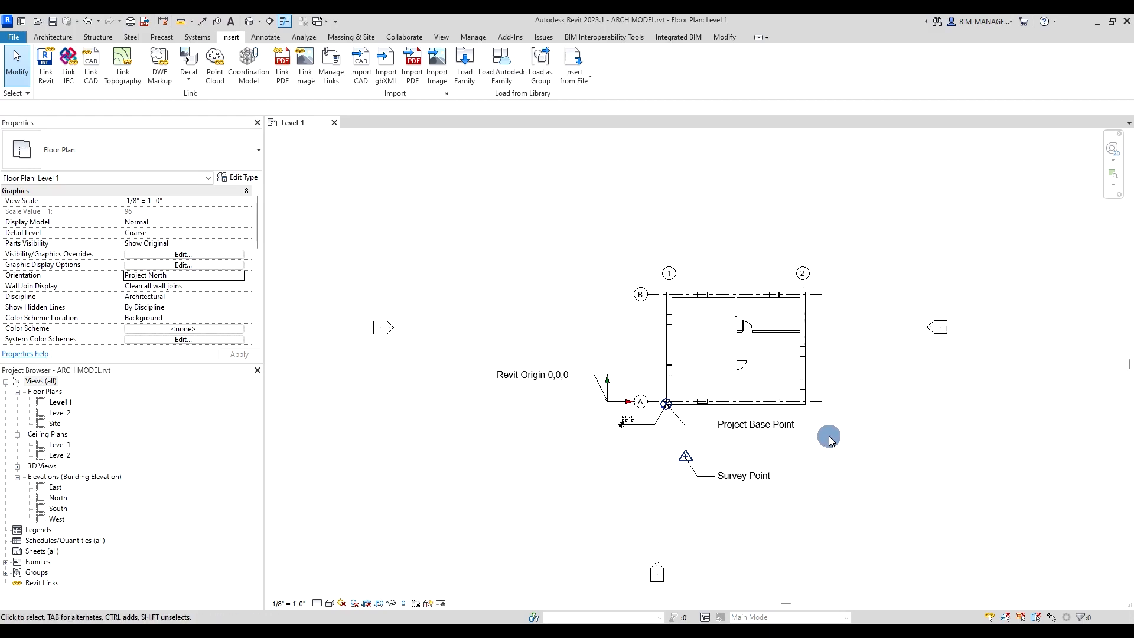
mouse_move(514, 251)
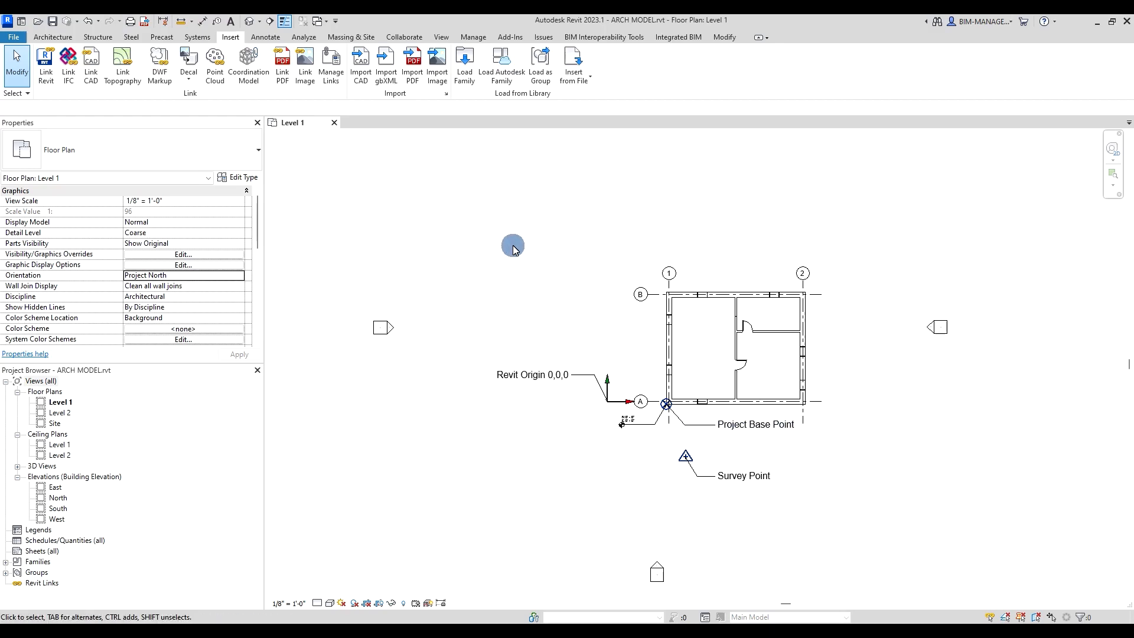
Step: Start Link Revit from the Insert tab to reach the Import/Link RVT file list
left_click(45, 56)
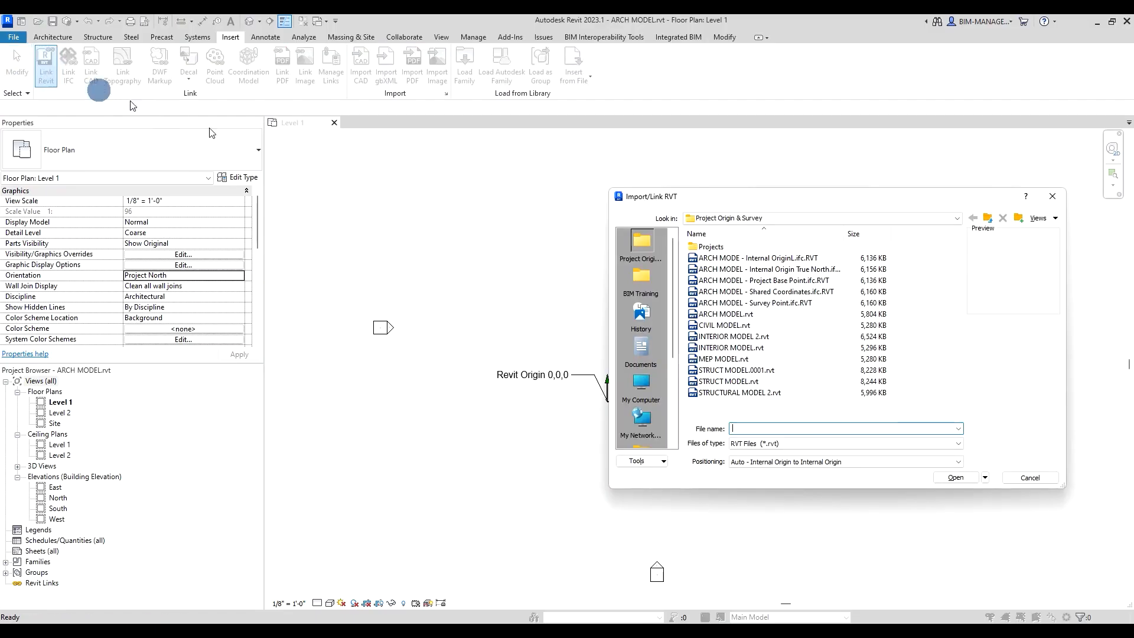
Step: Link STRUCT MODEL.rvt into Level 1 with Auto - Internal Origin to Internal Origin positioning
left_click(729, 380)
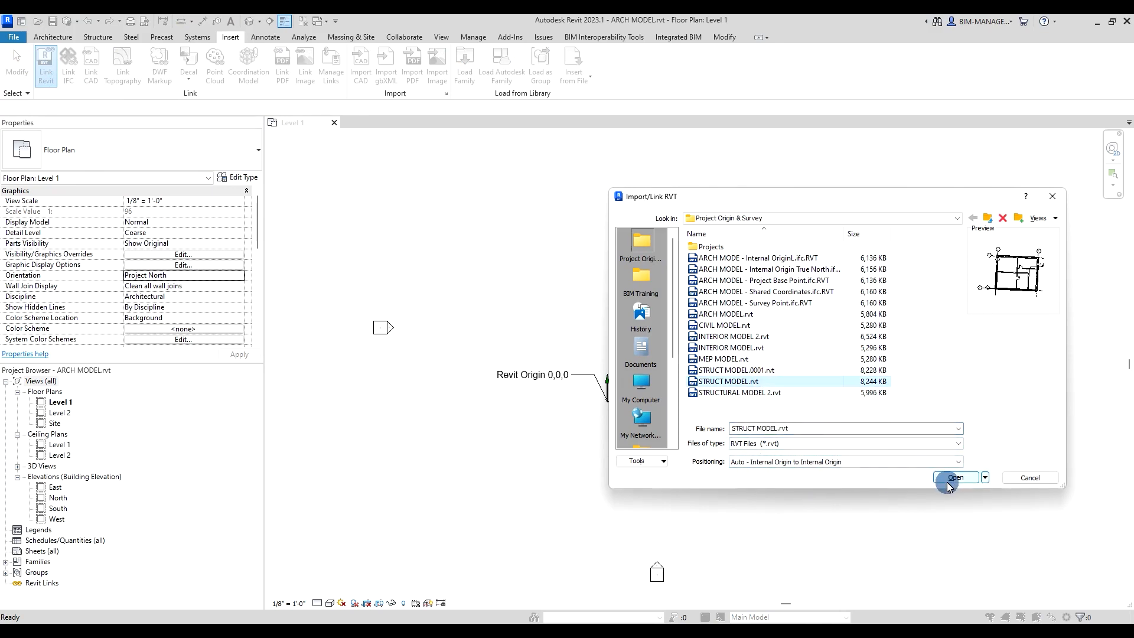
left_click(954, 478)
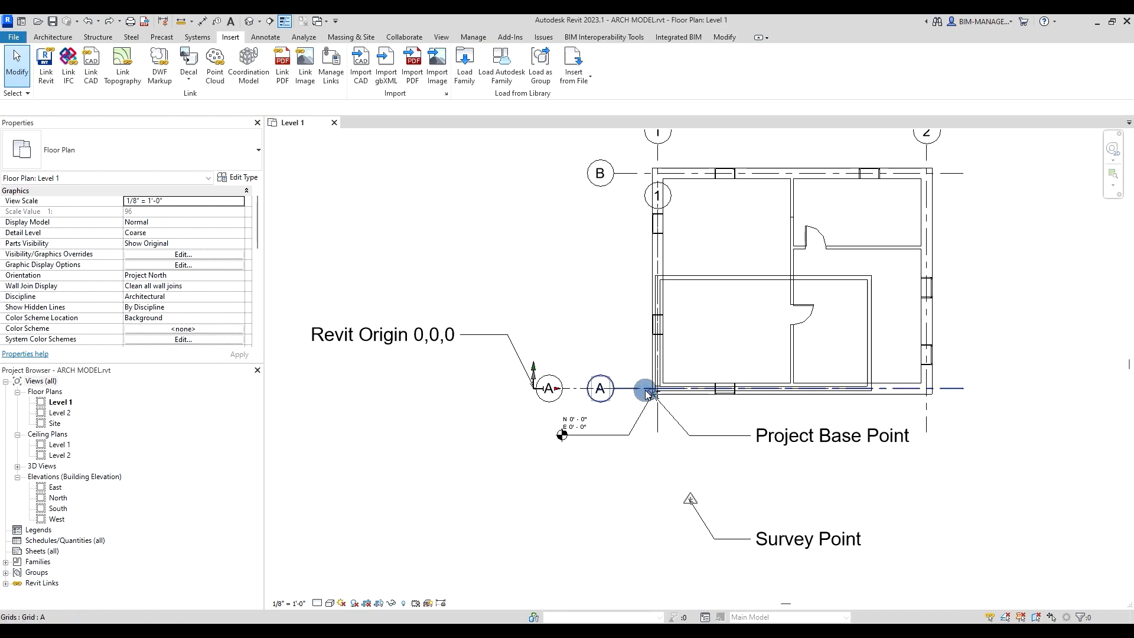
Step: Check the survey point reads zero and the linked STRUCT MODEL's Shared Site is Not Shared
left_click(690, 500)
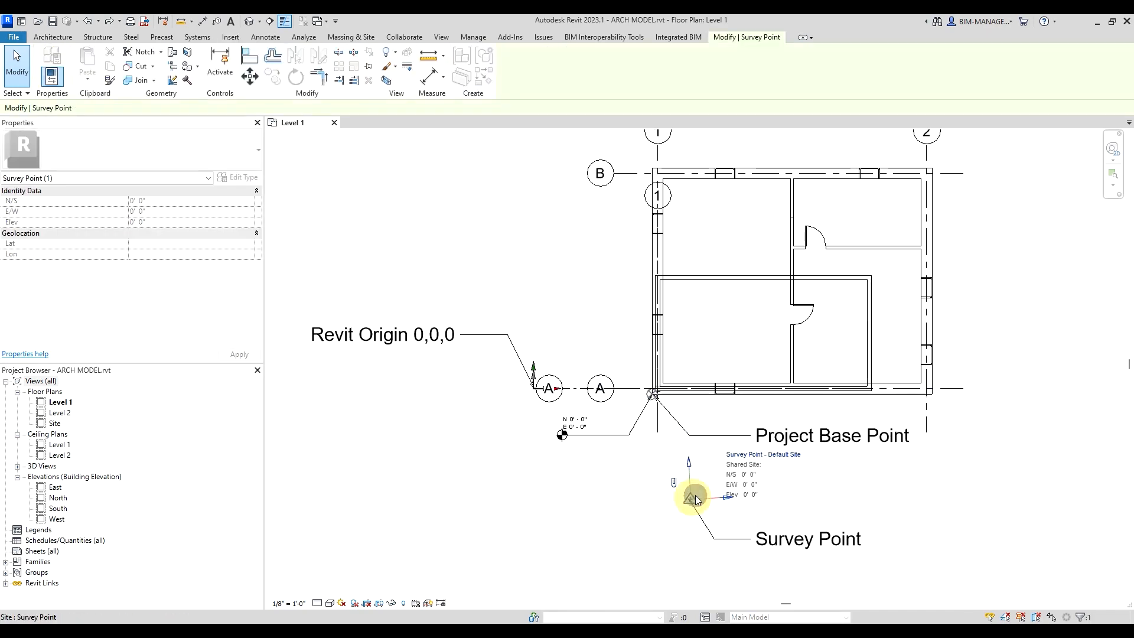
left_click(720, 284)
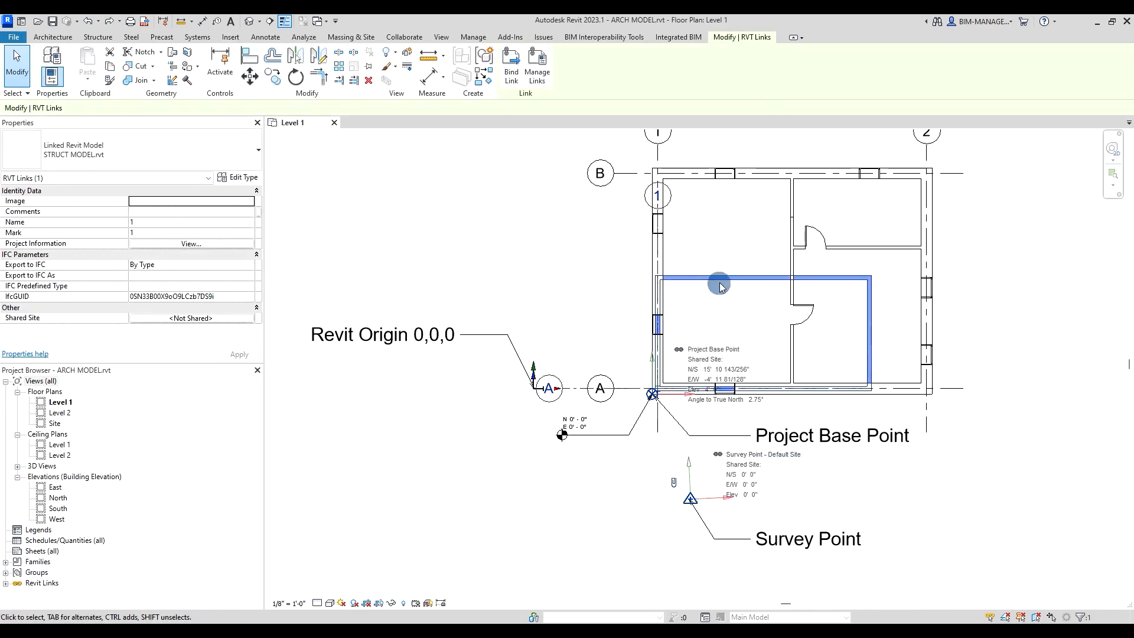
left_click_drag(719, 284, 697, 447)
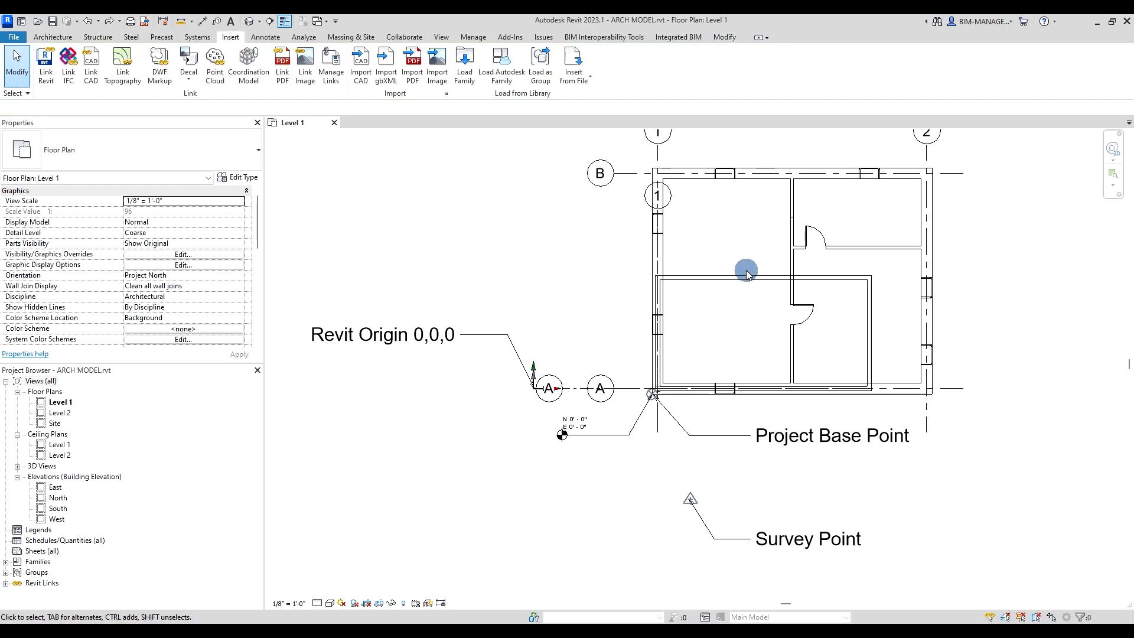
left_click(747, 274)
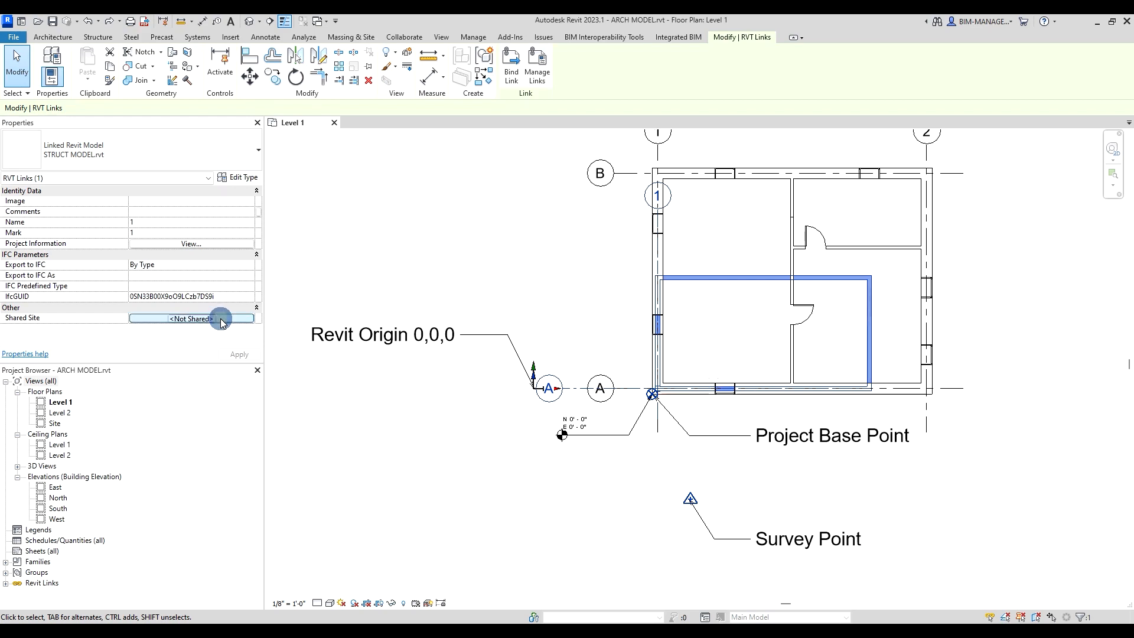
left_click(219, 319)
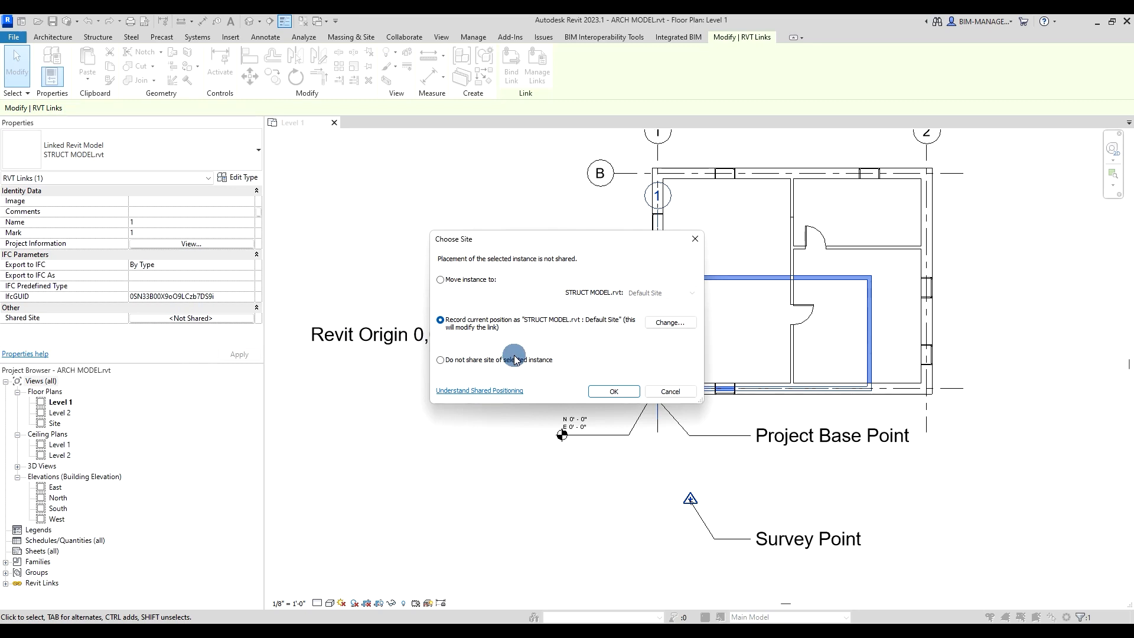
mouse_move(647, 362)
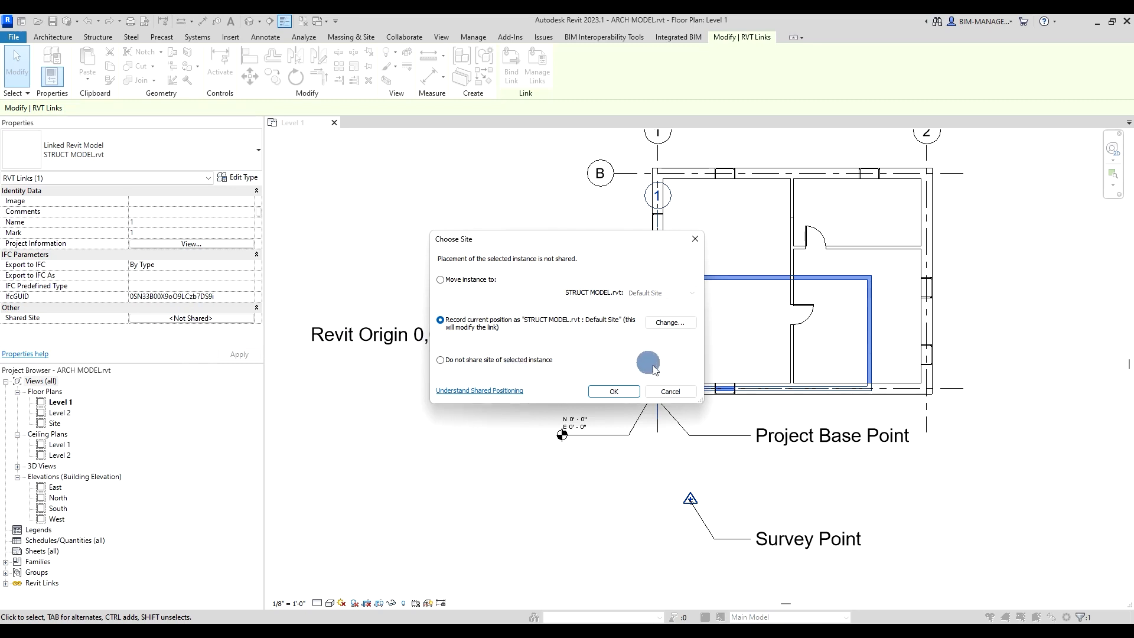
left_click(614, 391)
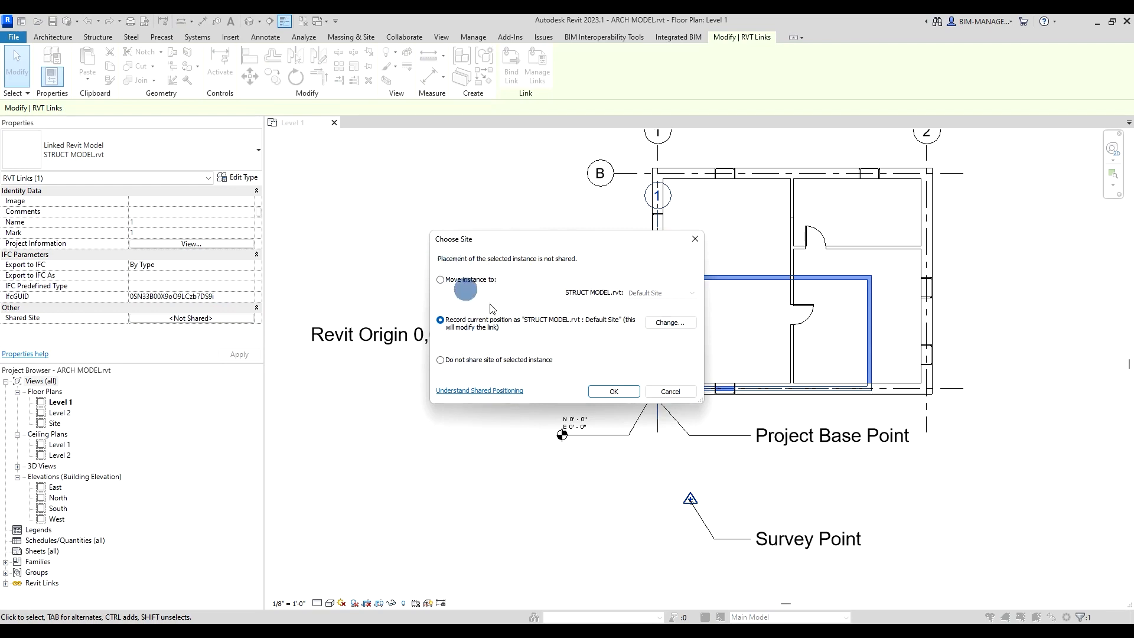
mouse_move(753, 356)
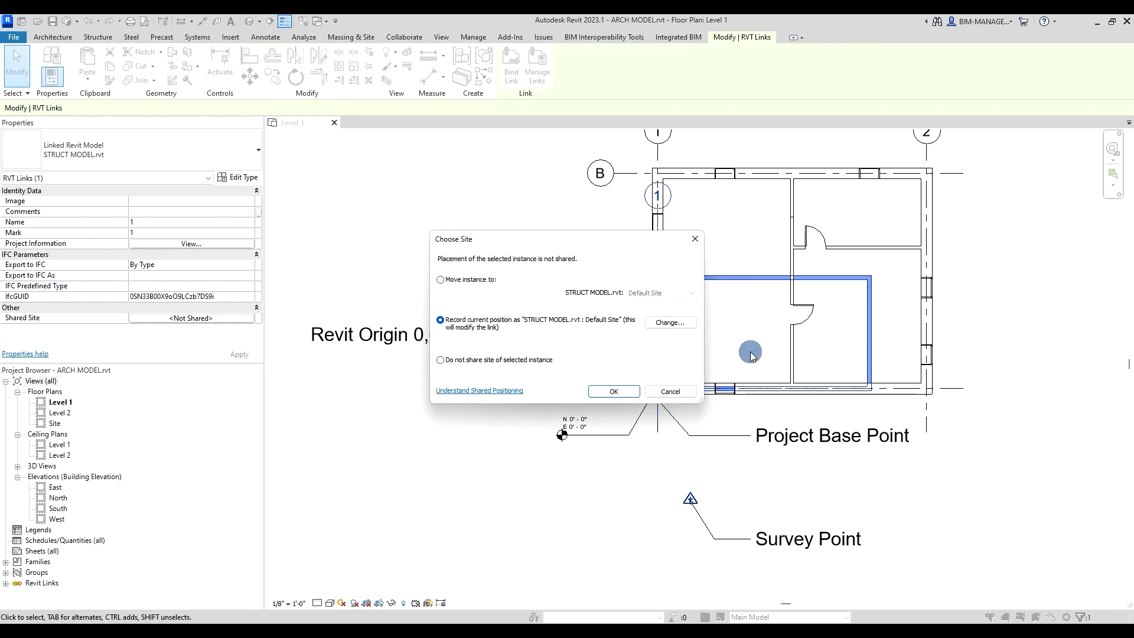
left_click(614, 391)
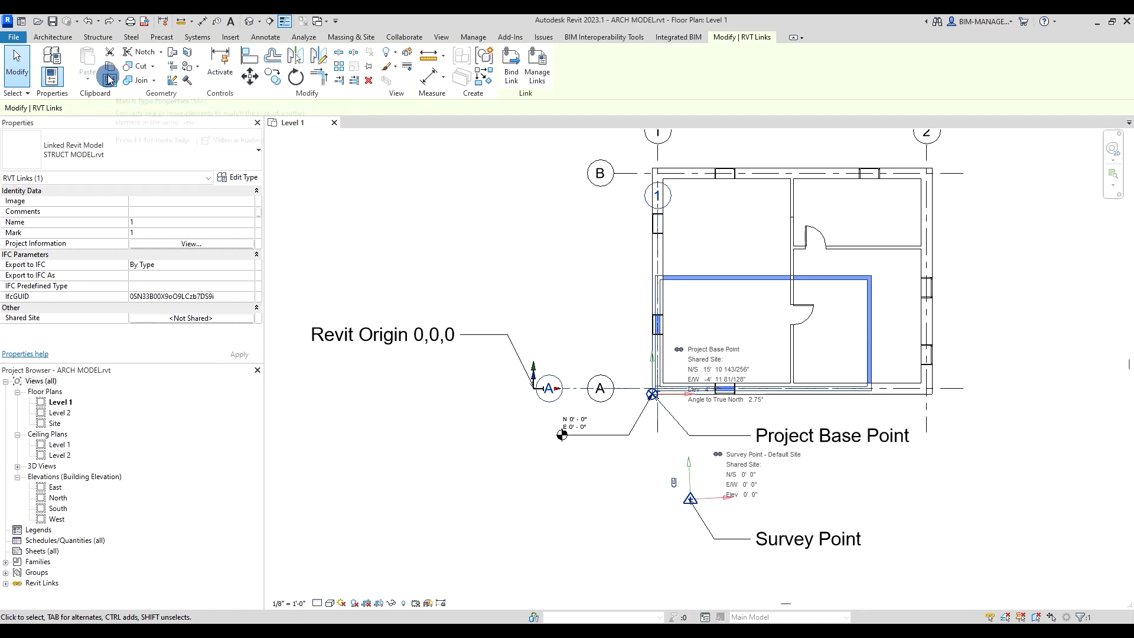
Step: Link INTERIOR MODEL.rvt into Level 1, reaching the Share Coordinates reconciliation prompt
left_click(231, 37)
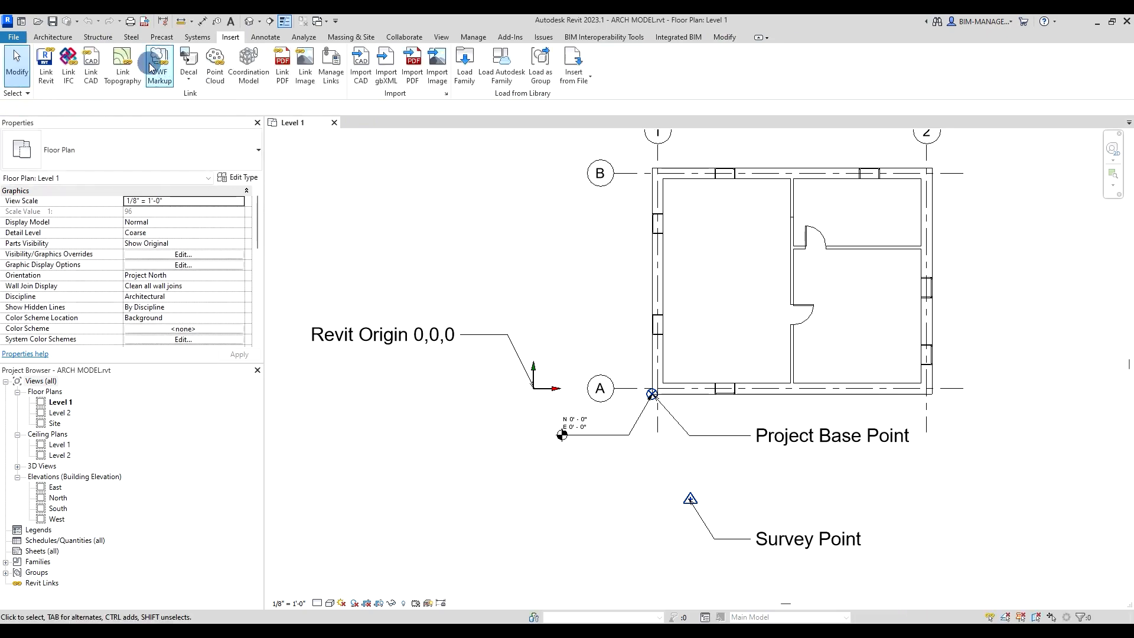
left_click(42, 64)
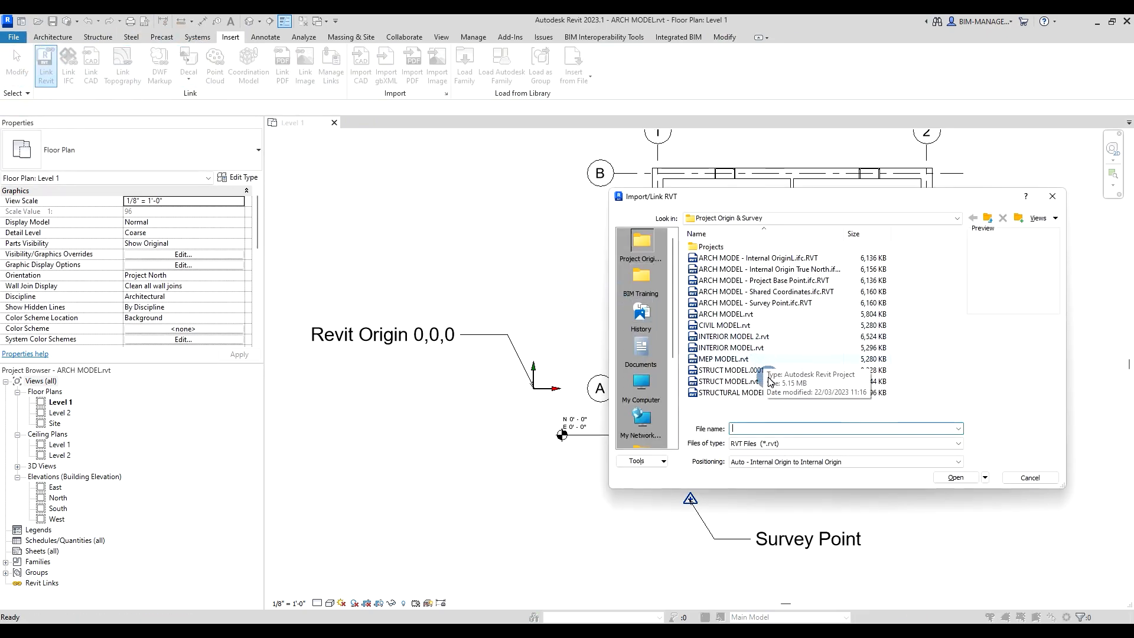
left_click(731, 347)
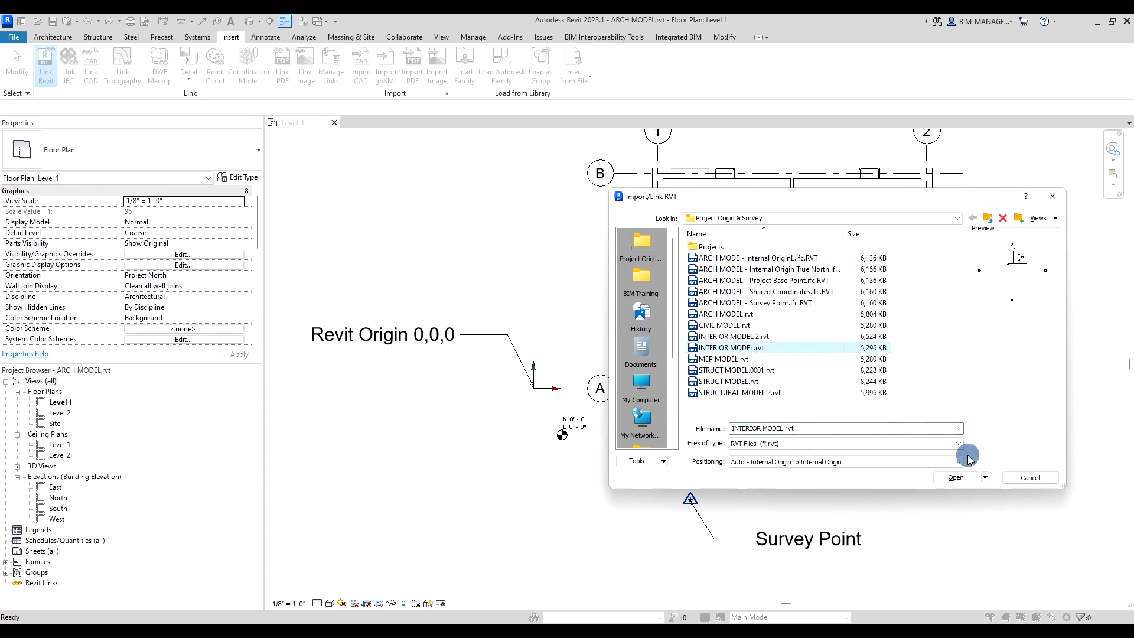
left_click(955, 477)
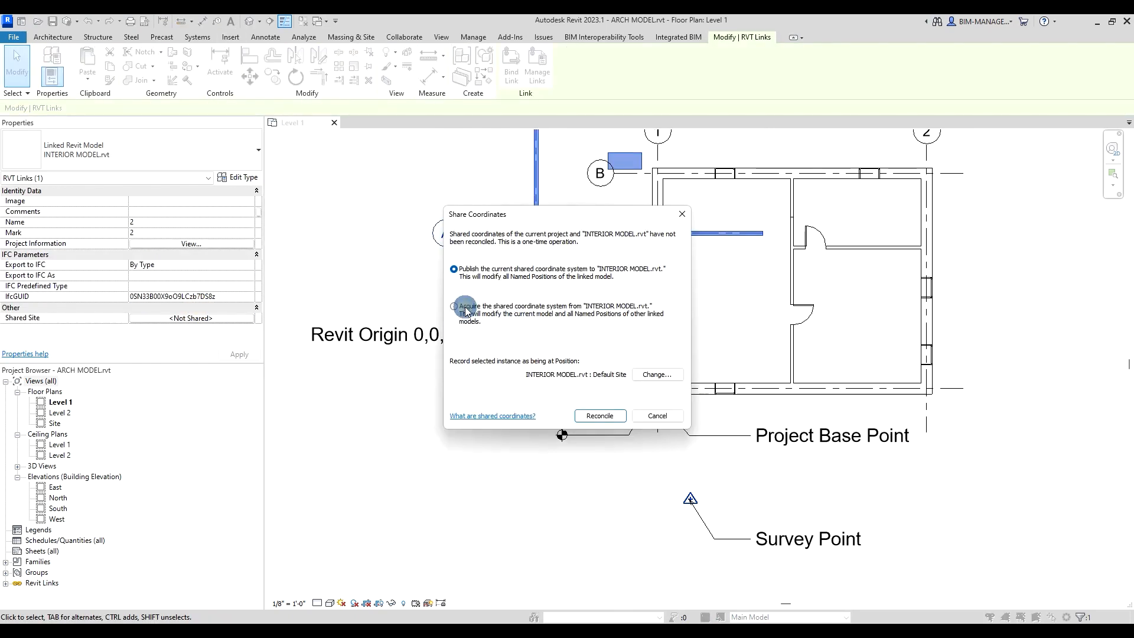
Step: Acquire the shared coordinate system from INTERIOR MODEL.rvt and reconcile
left_click(600, 416)
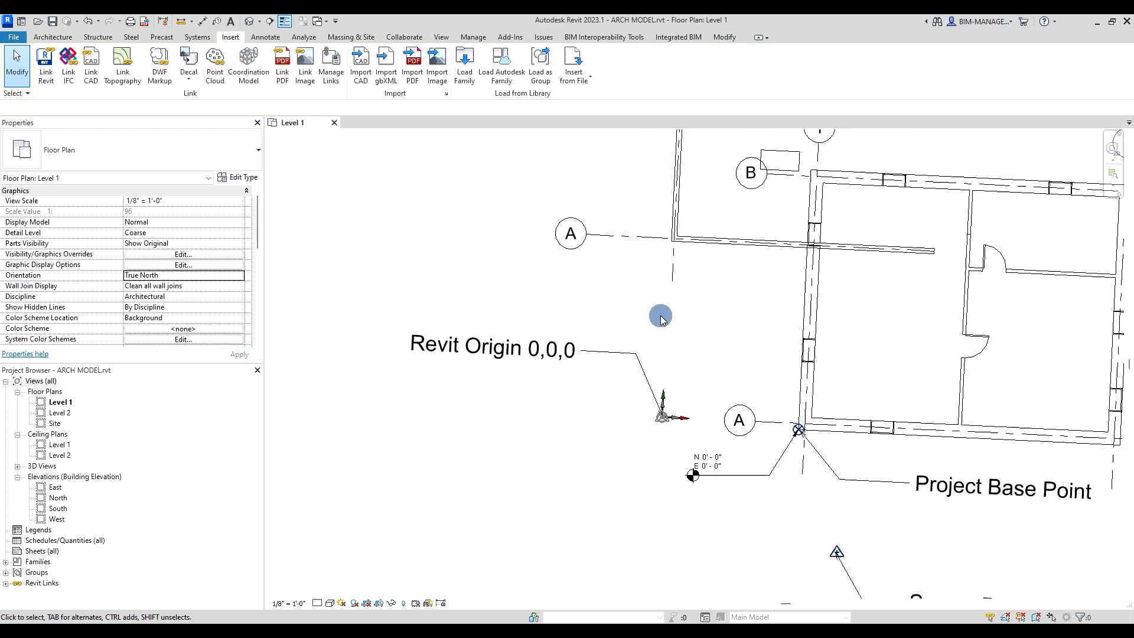
left_click(659, 317)
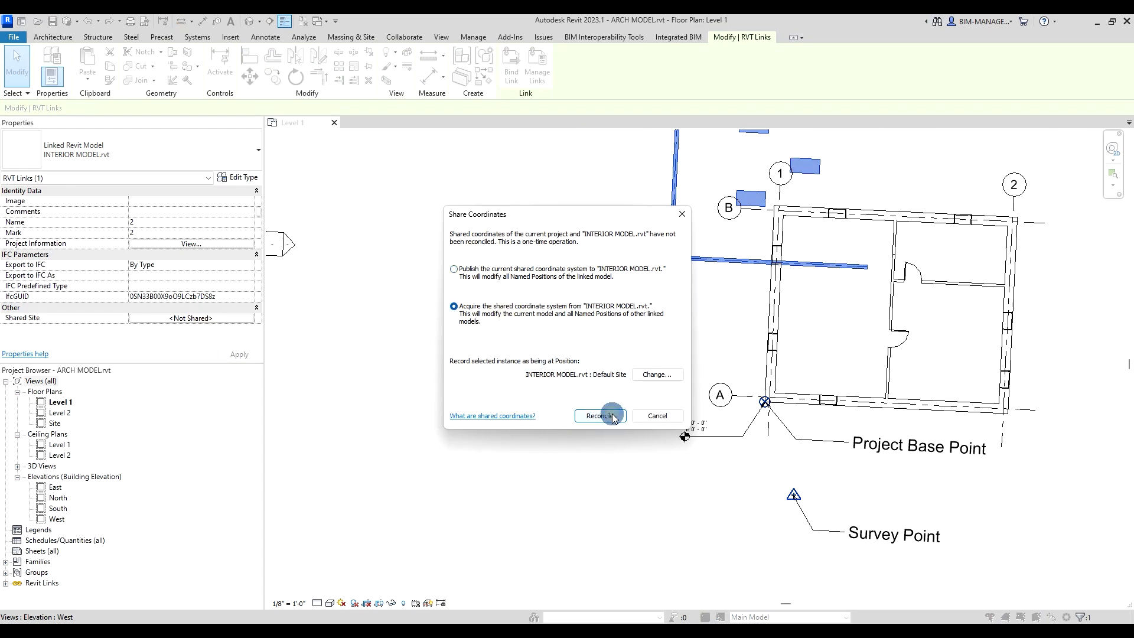
left_click(599, 416)
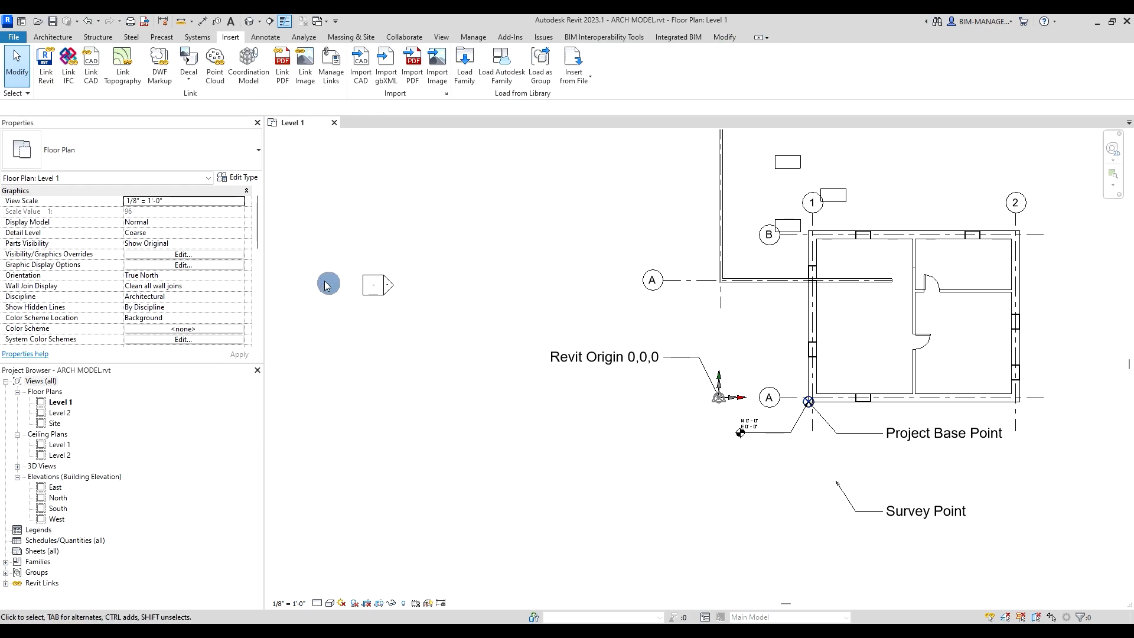
Step: Set Level 1 Orientation to Project North and confirm the interior link's Shared Site is Default Site
left_click(239, 276)
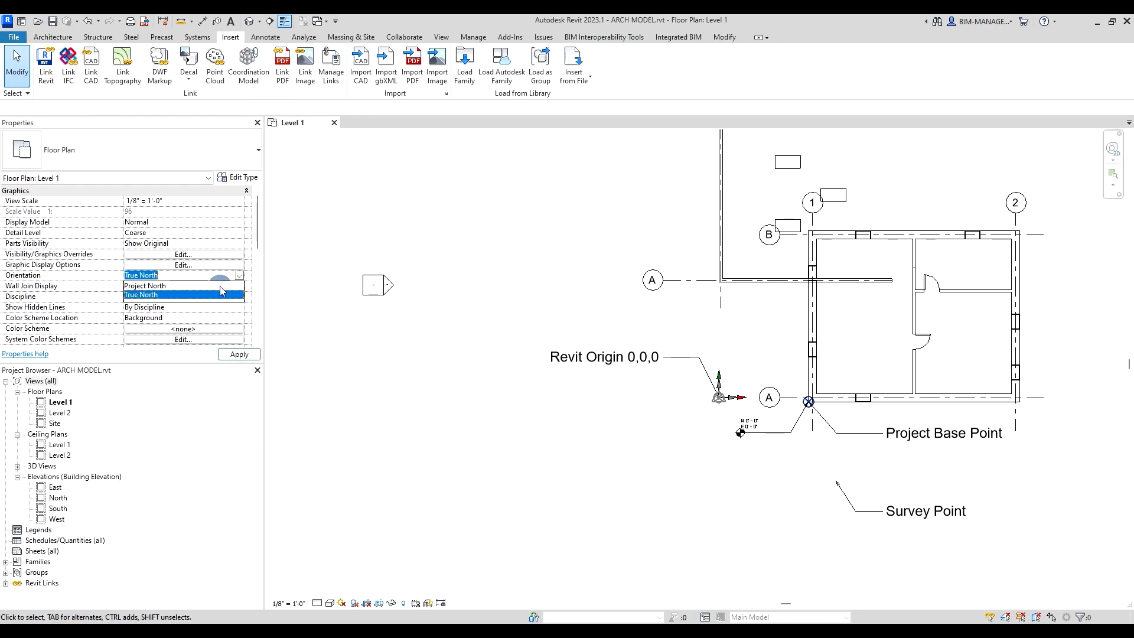
left_click(144, 284)
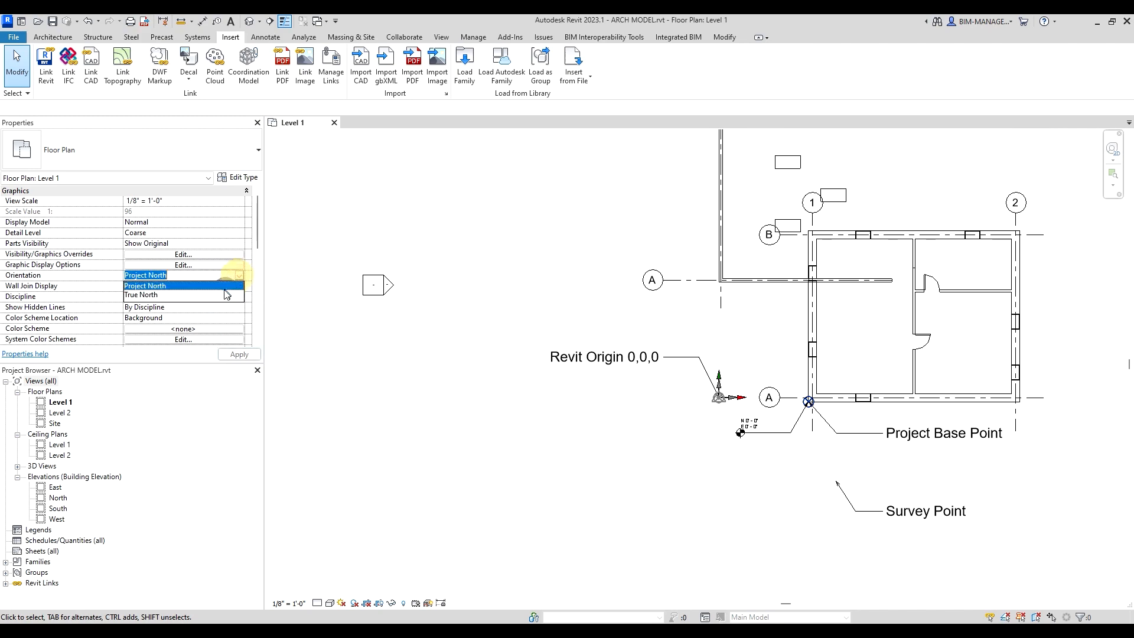
left_click(141, 296)
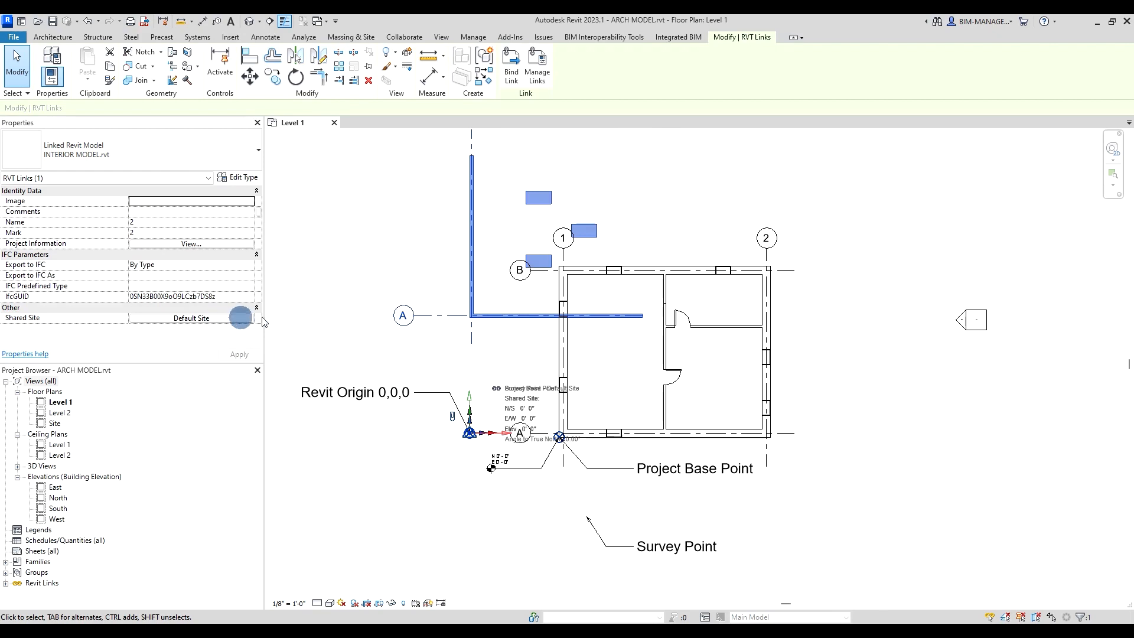
Step: Work in the Level 1 plan toward removing the linked models from ARCH MODEL
left_click(526, 196)
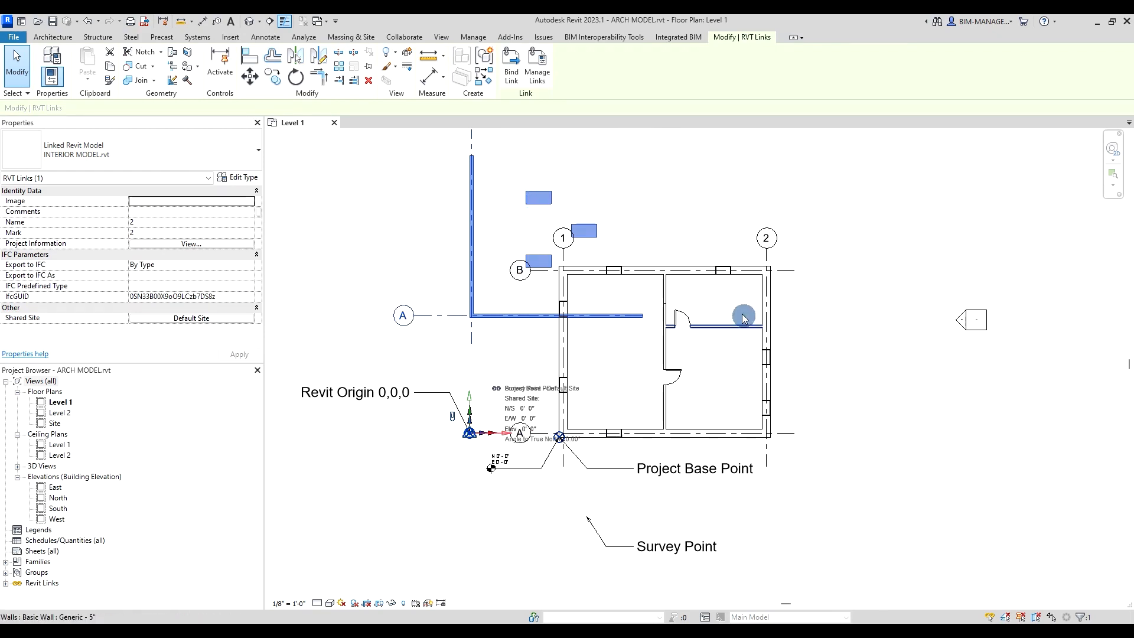
mouse_move(702, 282)
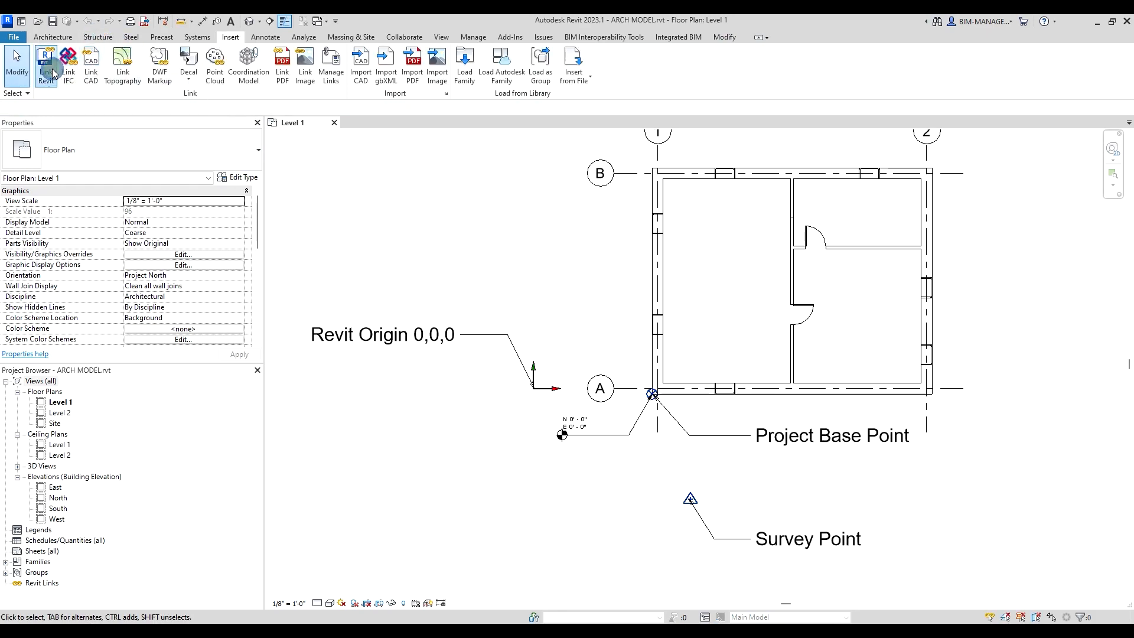
Step: Link STRUCT MODEL.rvt again origin-to-origin and leave its Shared Site as Not Shared
left_click(43, 61)
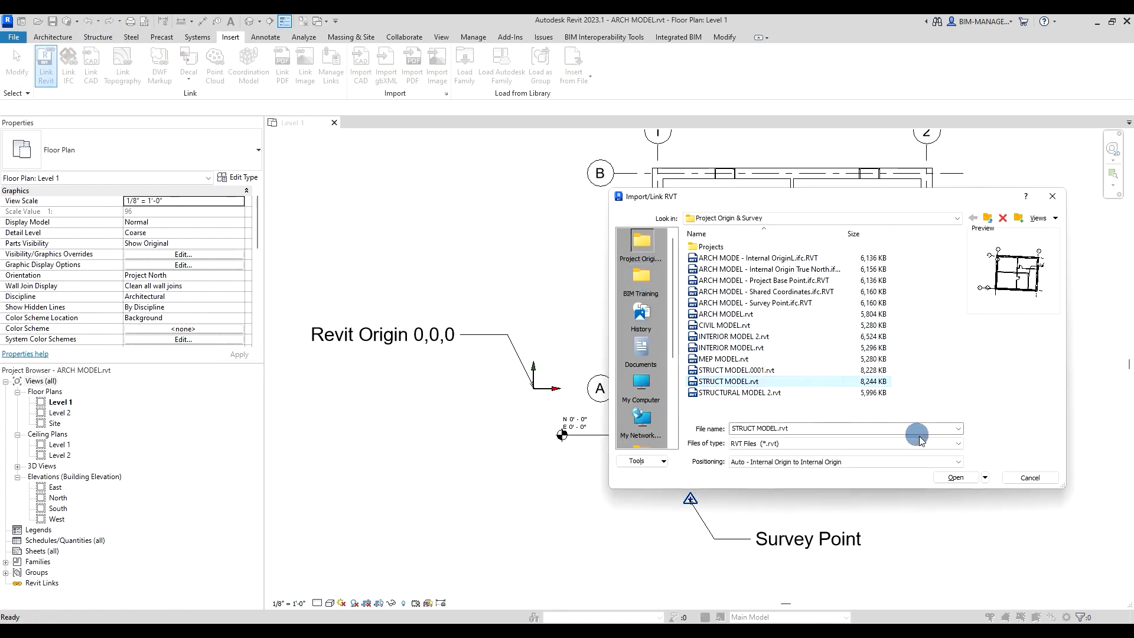
left_click(955, 477)
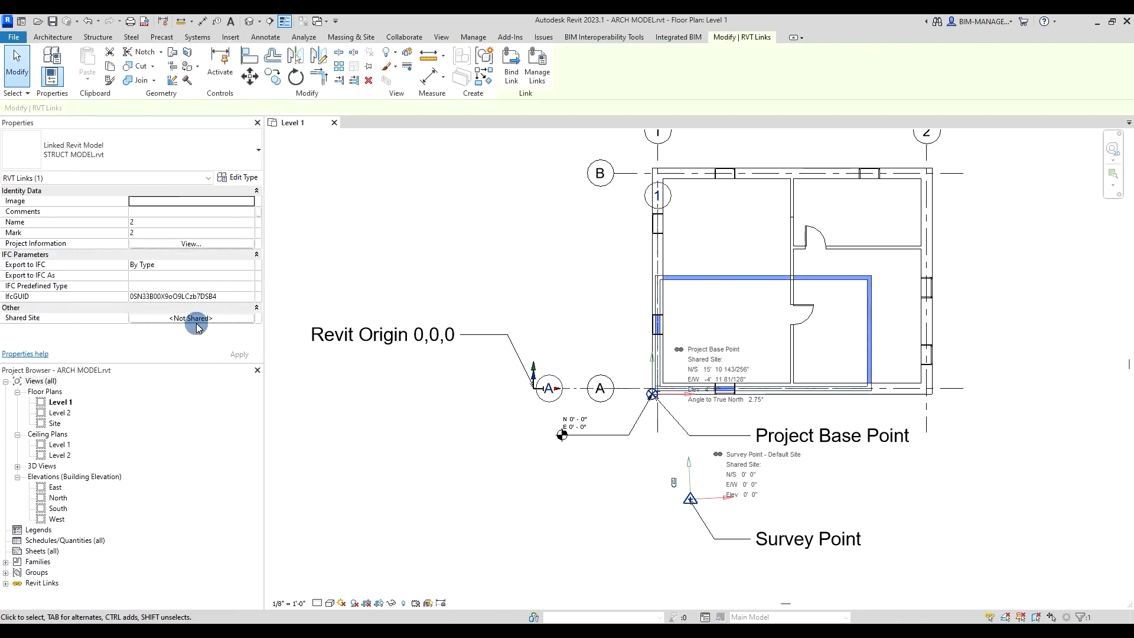
left_click(190, 319)
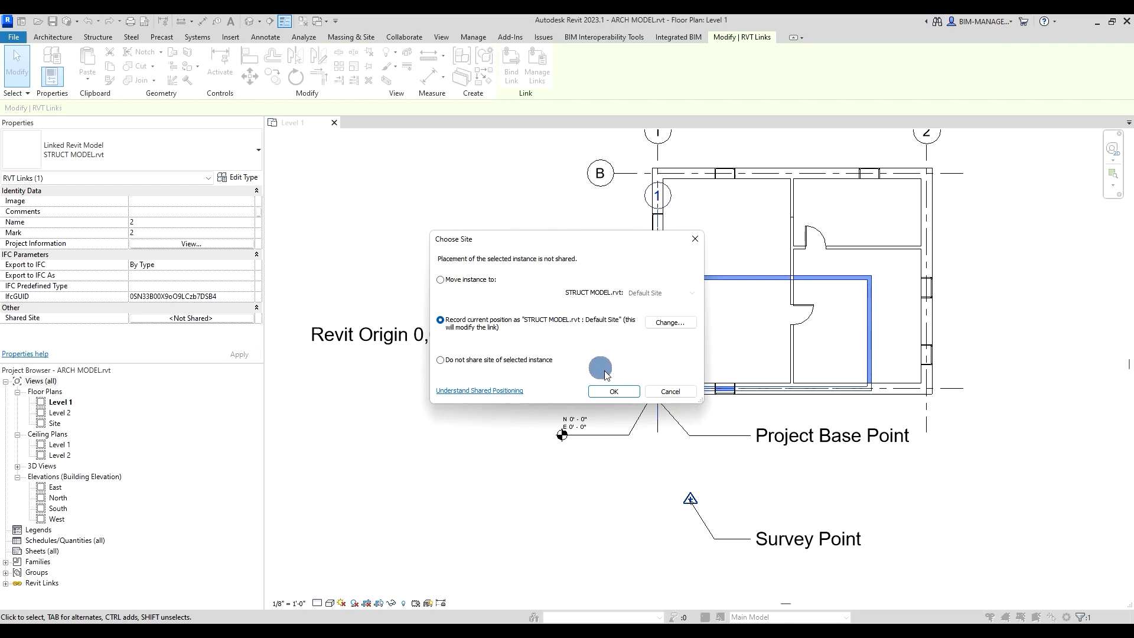
left_click(615, 391)
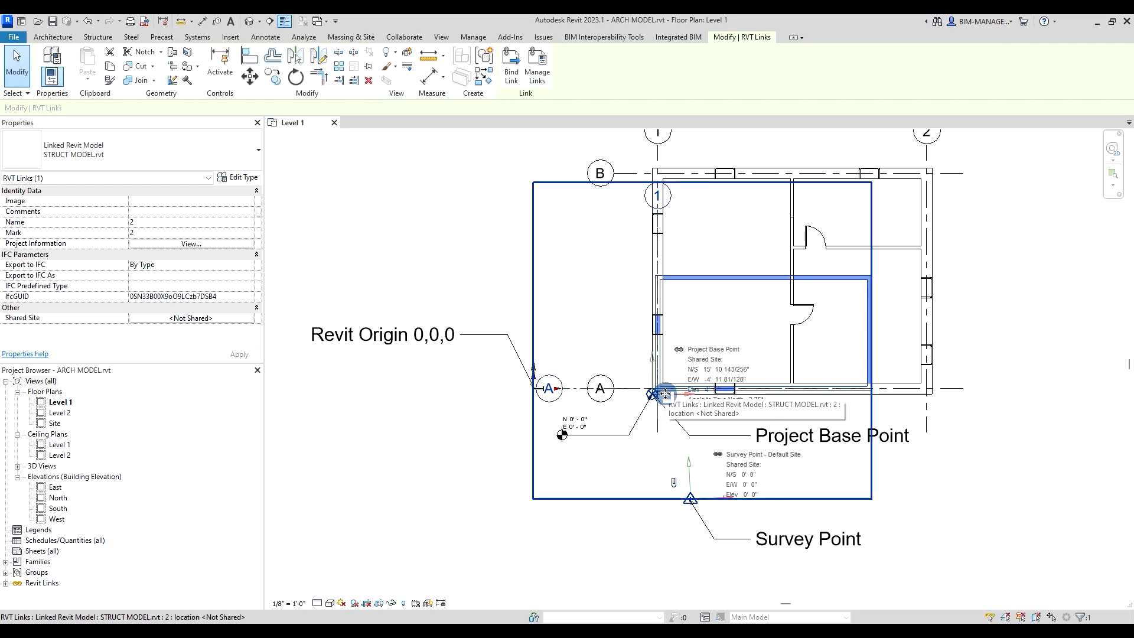